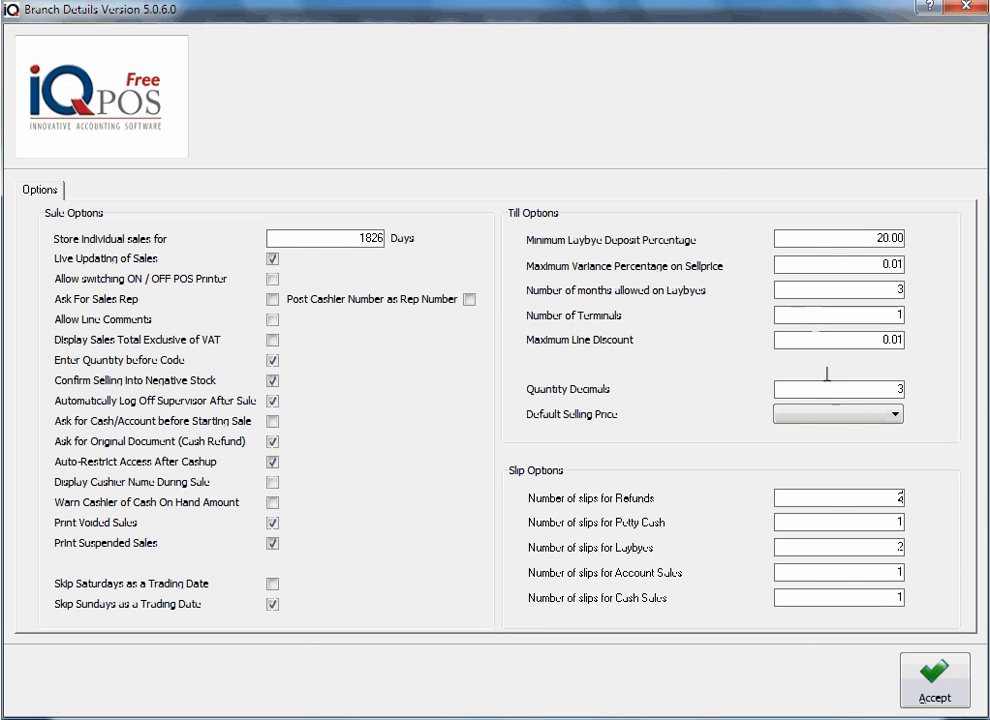
pyautogui.click(838, 496)
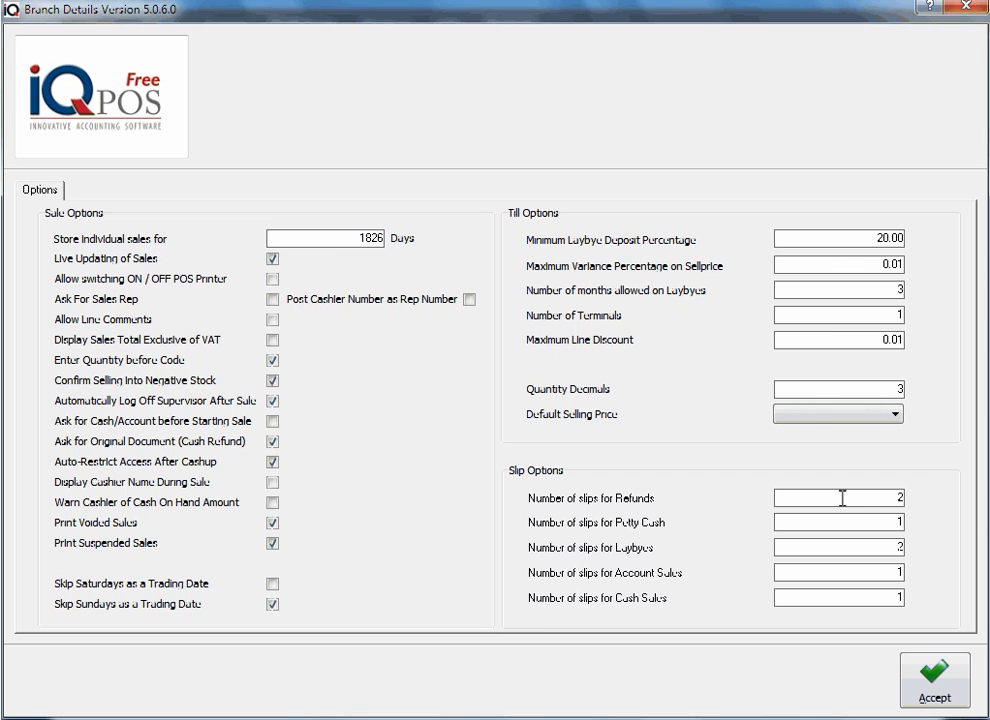